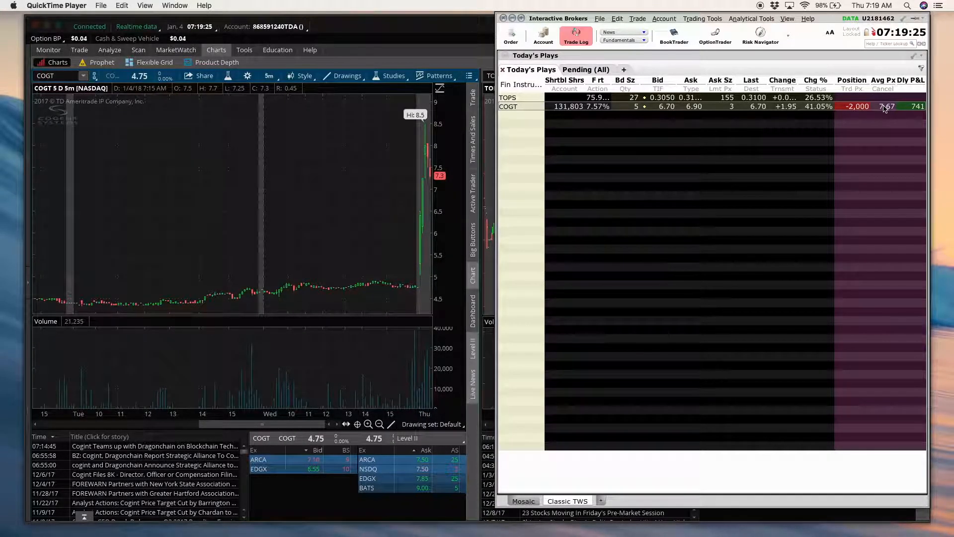
mouse_move(432, 161)
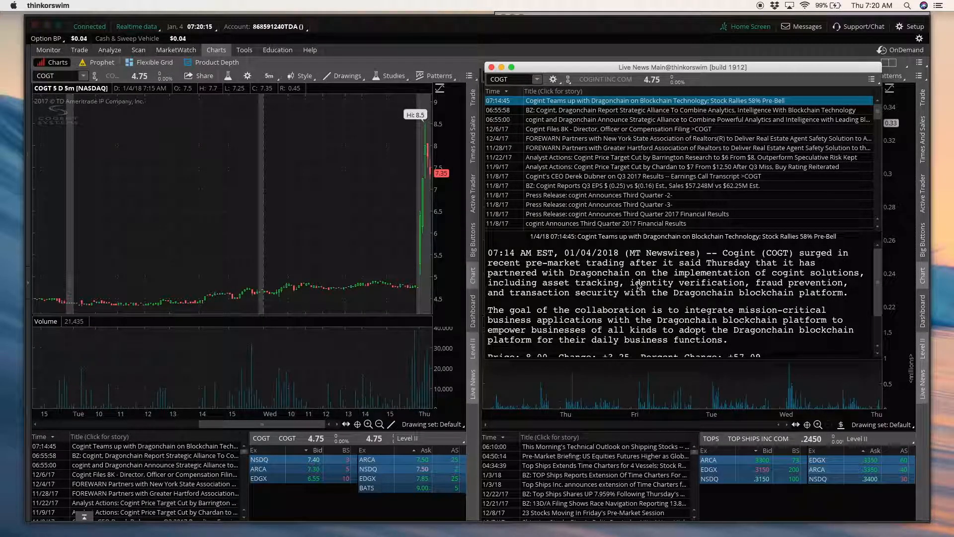
Scroll to the end of the Cogint–Dragonchain story showing COGT at $8.00, up 57.09%
scroll("down", 3)
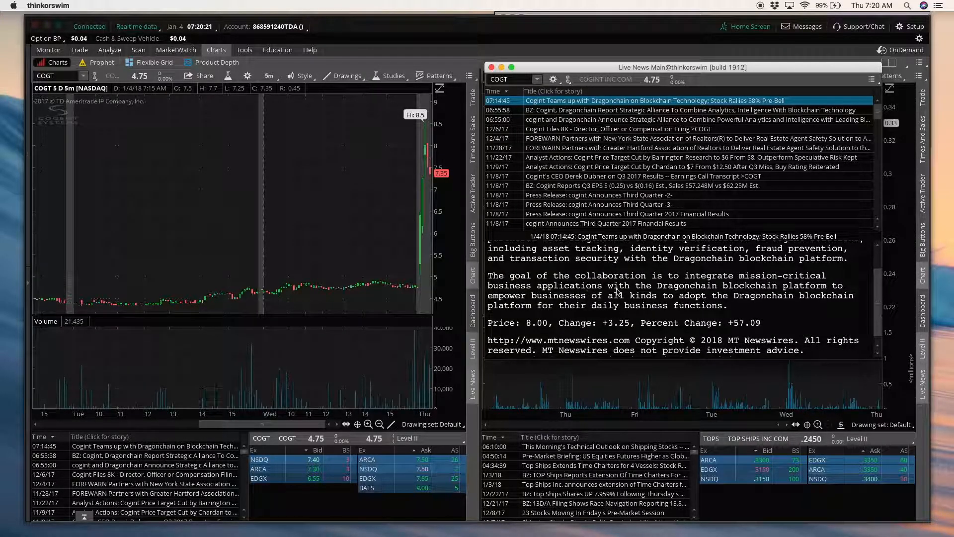
mouse_move(743, 327)
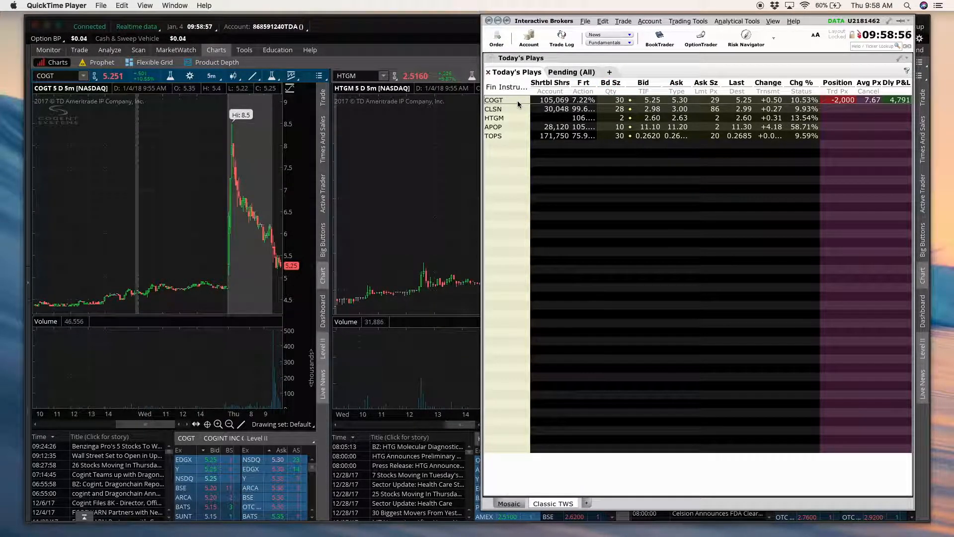
Bring up the order menu on the COGT row for a 2,000-share buy limit at 5.30
right_click(493, 99)
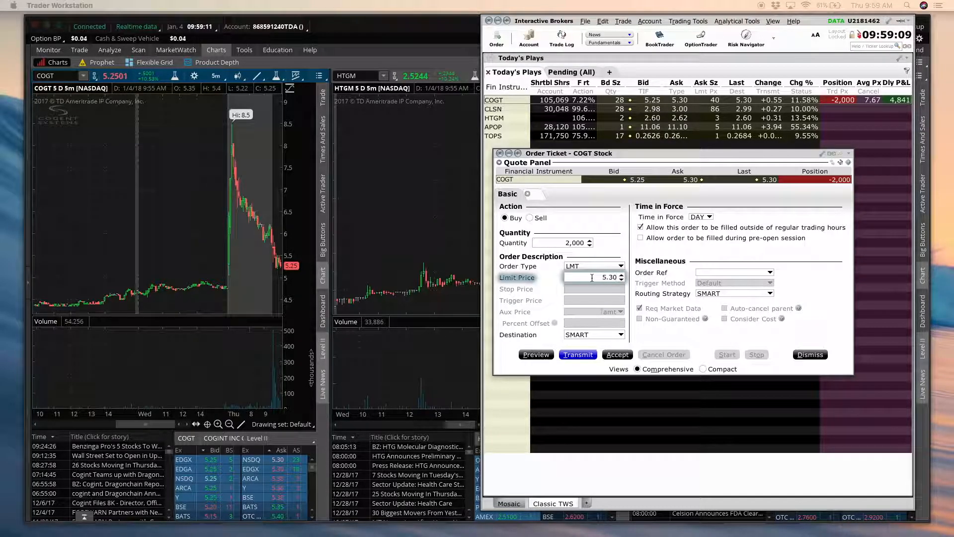
Transmit the 2,000-share COGT buy at $5.30, reaching the Order Preview with the market-data warning
left_click(577, 354)
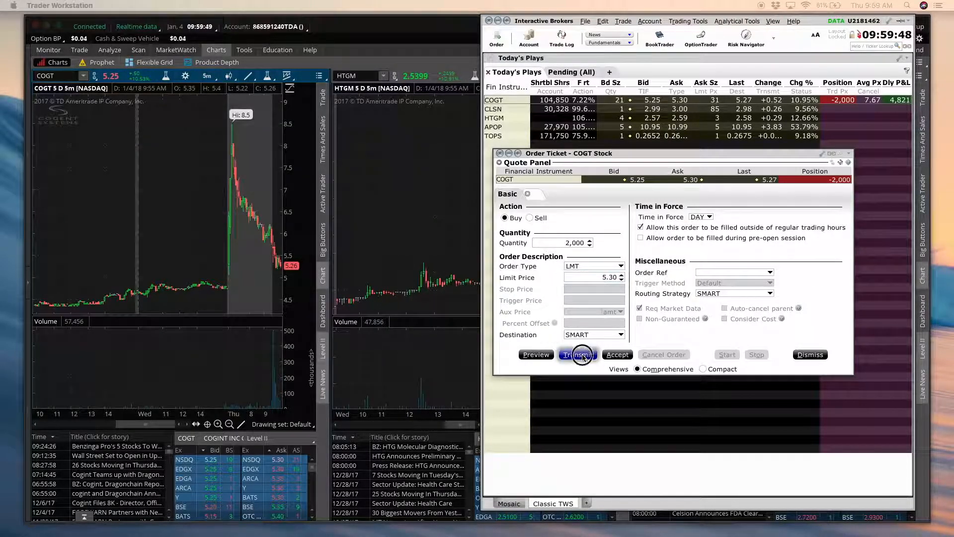
left_click(577, 354)
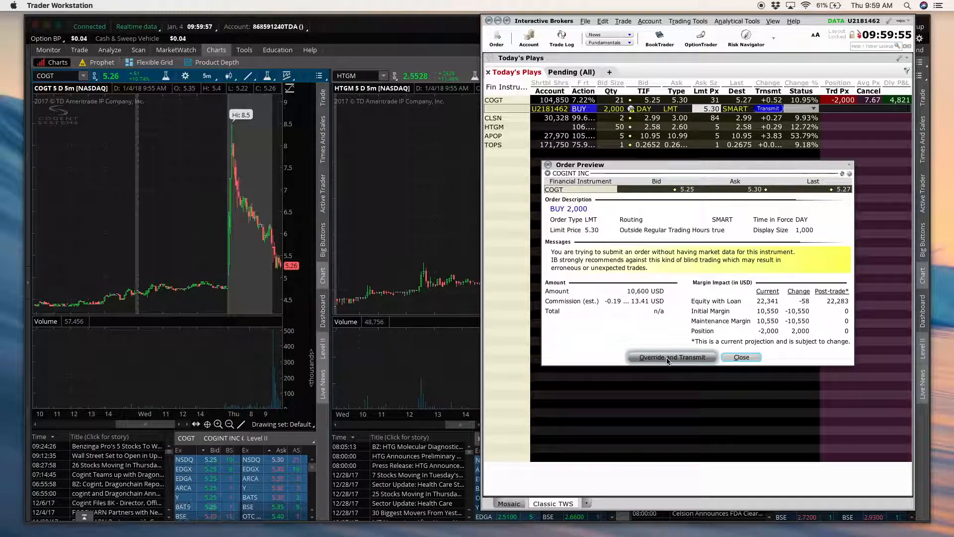
Override the missing-market-data warning so the COGT buy fills 2,000 shares at $5.30
left_click(671, 356)
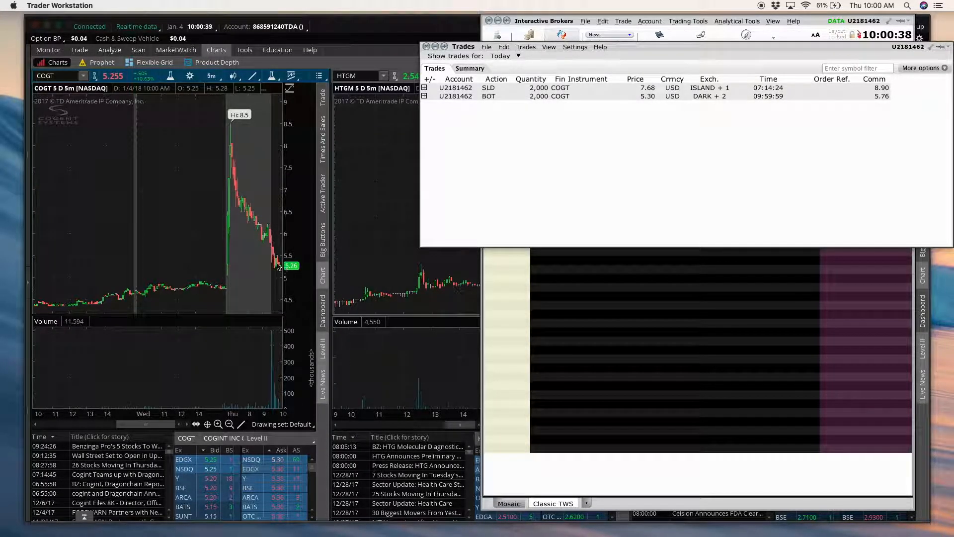
mouse_move(700, 166)
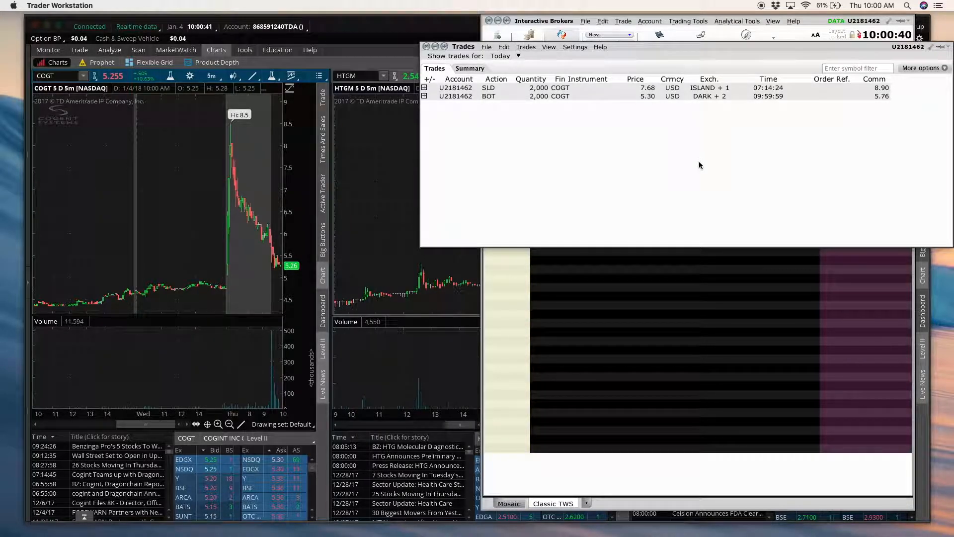